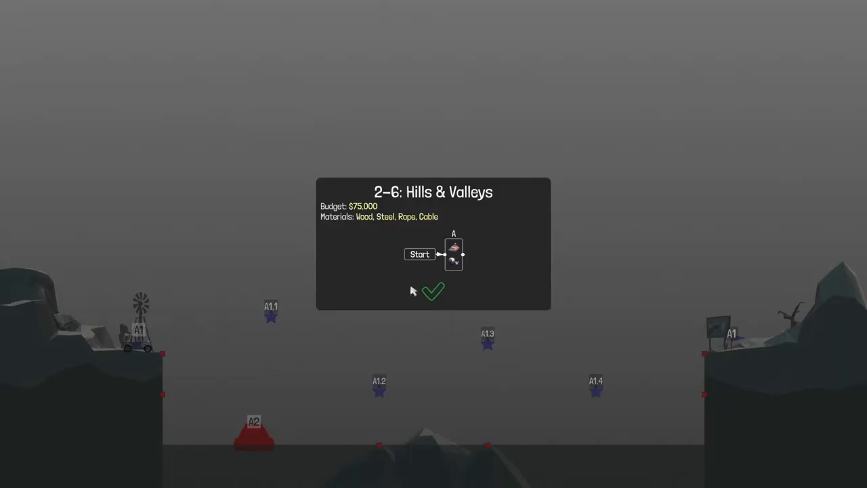
{"action": "mouse_move", "coordinate": [437, 311]}
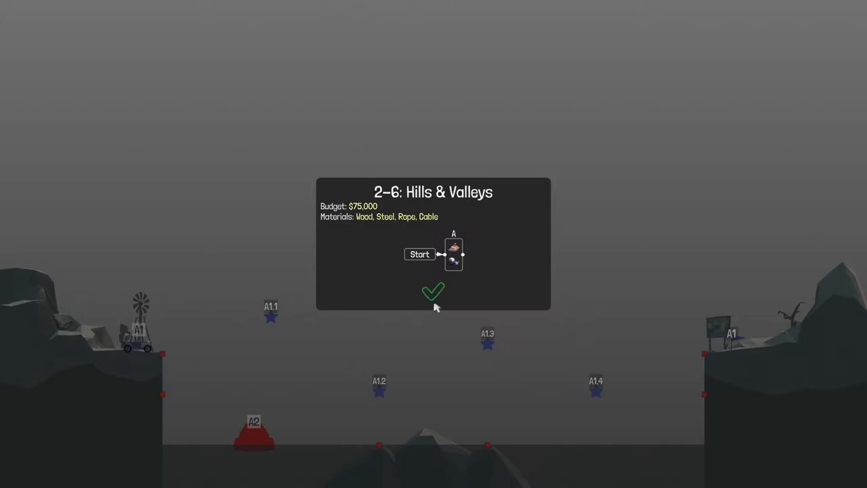
Dismiss the Hills & Valleys briefing to enter build mode with the $75,000 budget.
{"action": "left_click", "coordinate": [433, 293]}
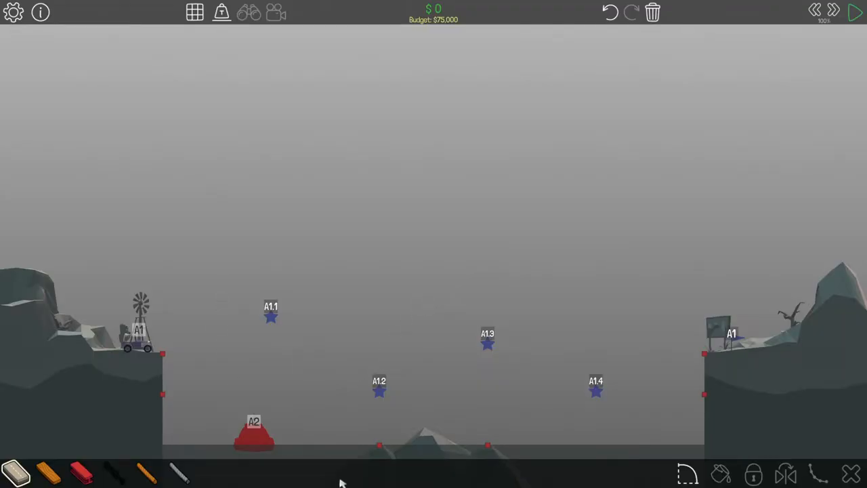
{"action": "mouse_move", "coordinate": [75, 452]}
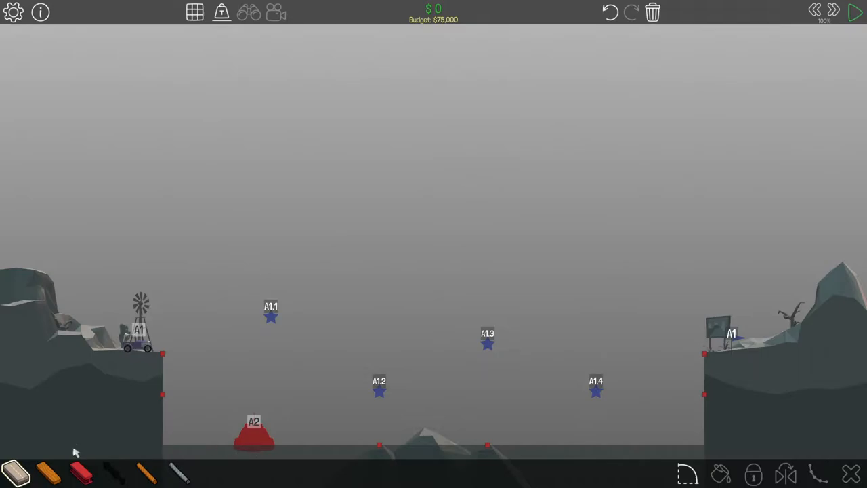
{"action": "mouse_move", "coordinate": [188, 336]}
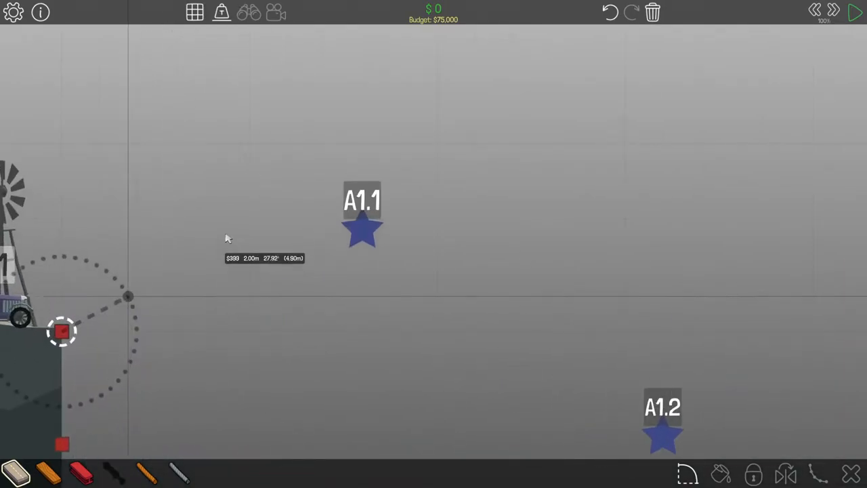
Draw the wavy road deck over checkpoints A1.1–A1.4 to the right cliff anchor, costing $8,541.
{"action": "left_click", "coordinate": [195, 13]}
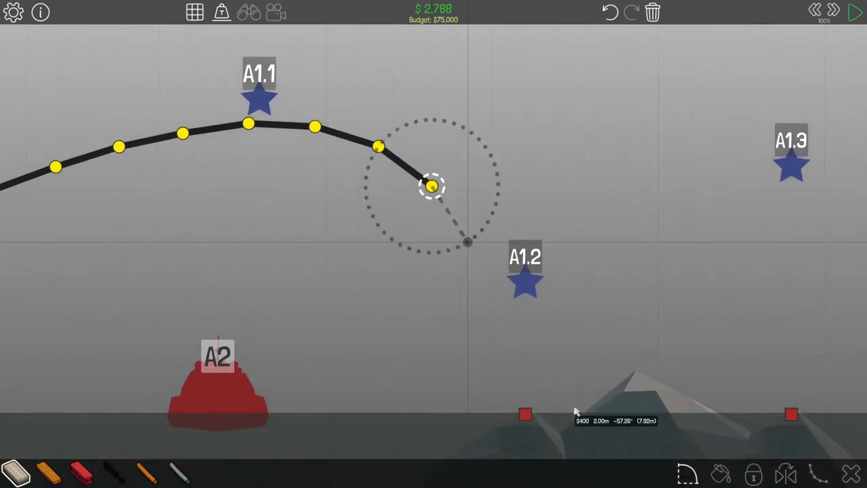
{"action": "left_click_drag", "start_coordinate": [434, 186], "coordinate": [467, 242]}
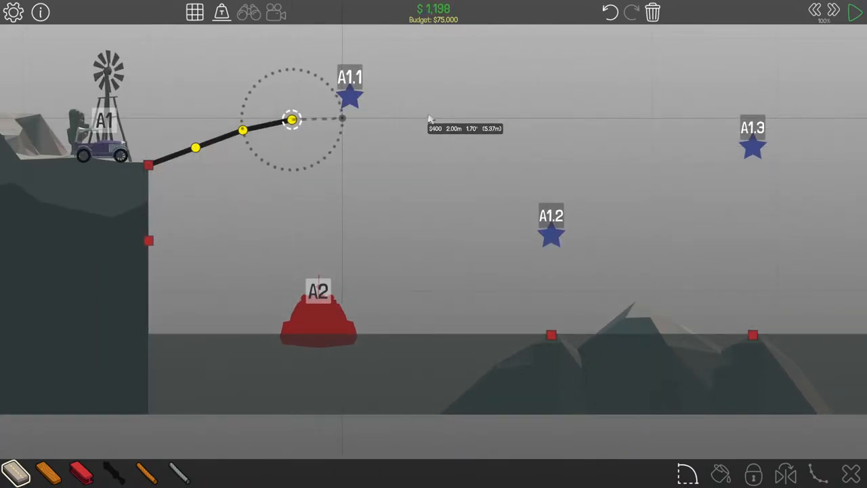
{"action": "left_click_drag", "start_coordinate": [291, 120], "coordinate": [433, 150]}
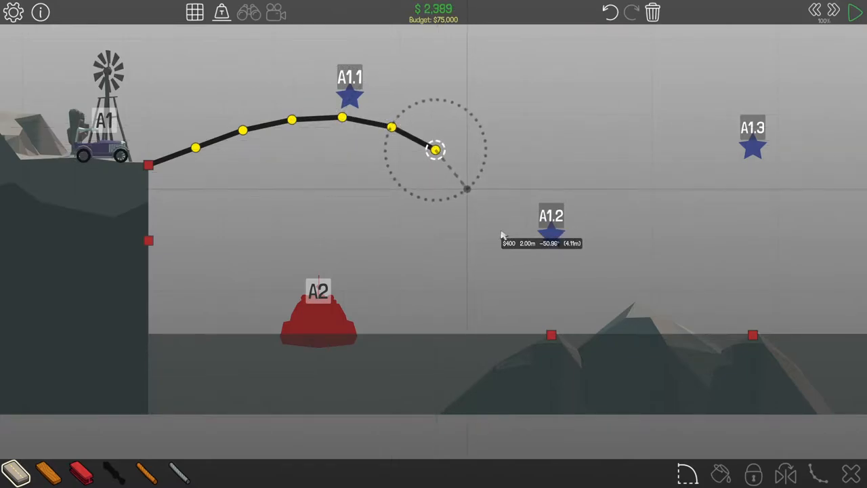
{"action": "left_click_drag", "start_coordinate": [436, 150], "coordinate": [510, 215]}
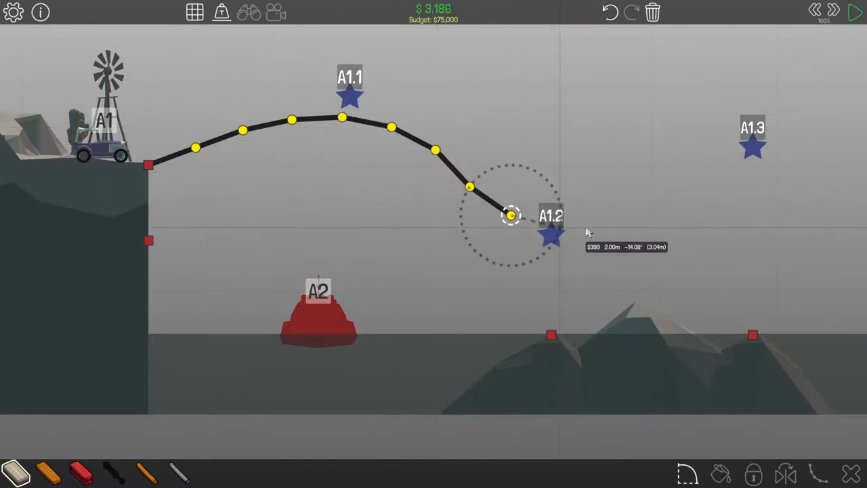
{"action": "left_click_drag", "start_coordinate": [511, 216], "coordinate": [608, 218]}
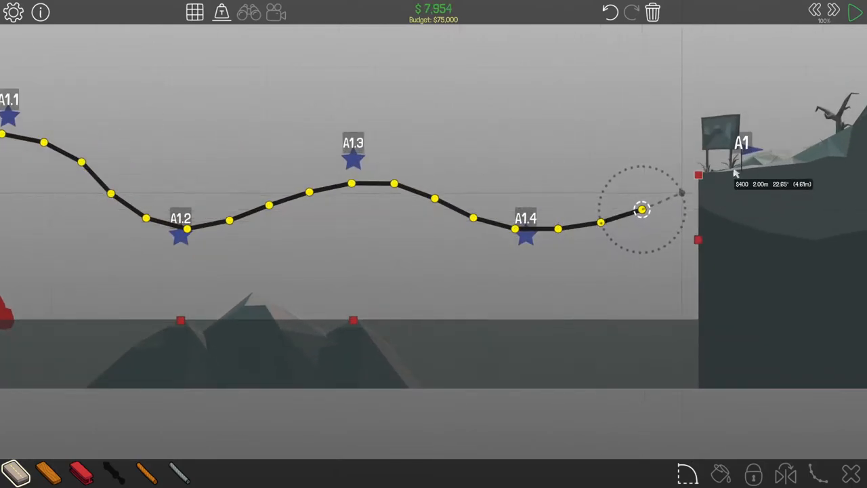
{"action": "left_click_drag", "start_coordinate": [641, 209], "coordinate": [697, 175]}
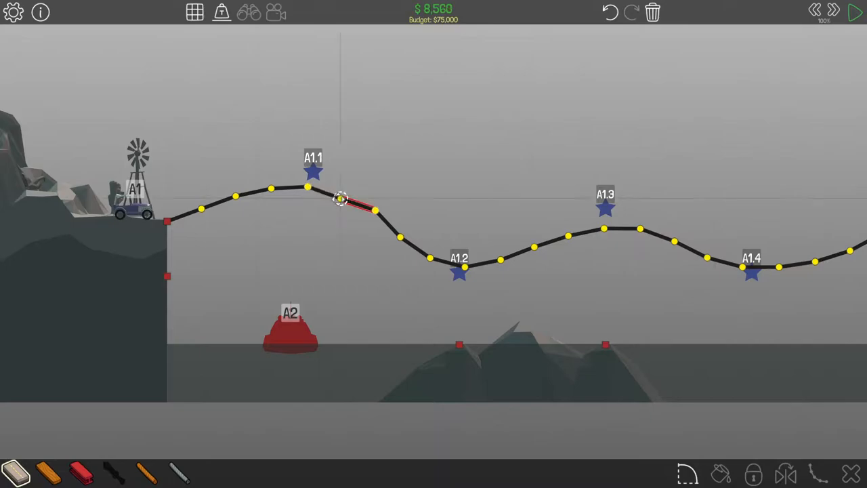
{"action": "left_click_drag", "start_coordinate": [342, 199], "coordinate": [398, 240]}
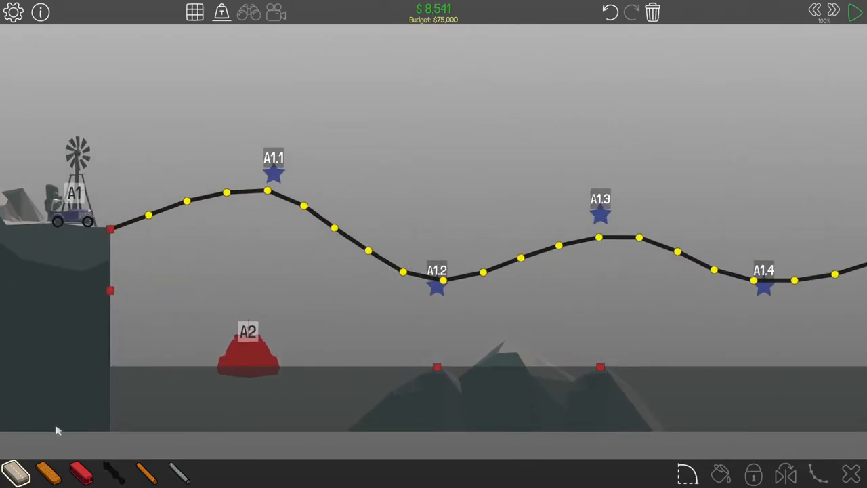
{"action": "mouse_move", "coordinate": [68, 471]}
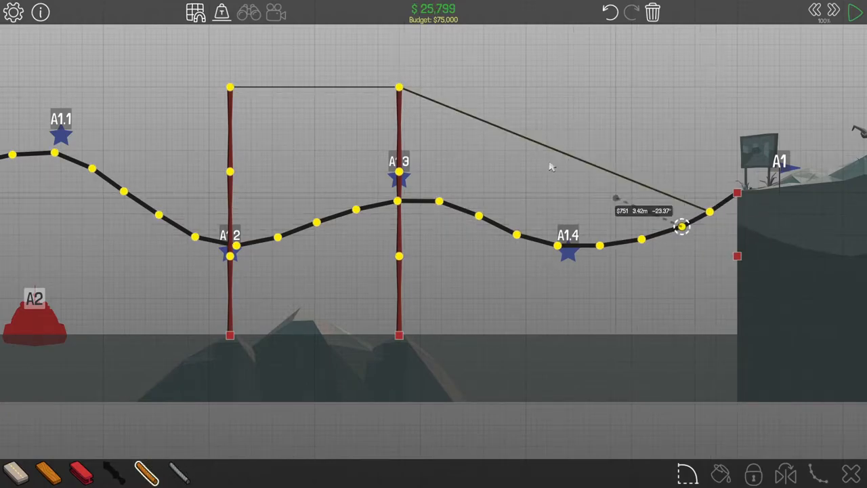
Hang the right road end with rope stays fanned from the right tower top.
{"action": "left_click_drag", "start_coordinate": [681, 227], "coordinate": [642, 239]}
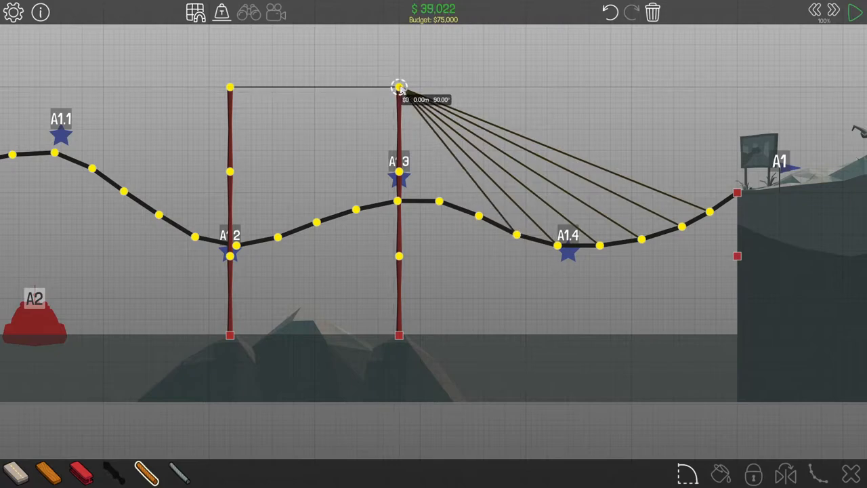
{"action": "left_click_drag", "start_coordinate": [398, 86], "coordinate": [440, 202]}
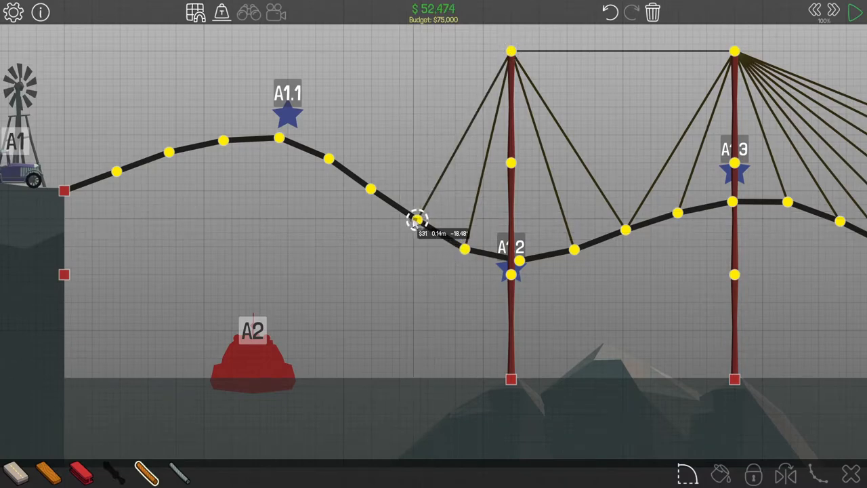
Add left-tower rope stays to the road near A1.1 and a steel beam joining the towers.
{"action": "left_click_drag", "start_coordinate": [417, 220], "coordinate": [328, 159]}
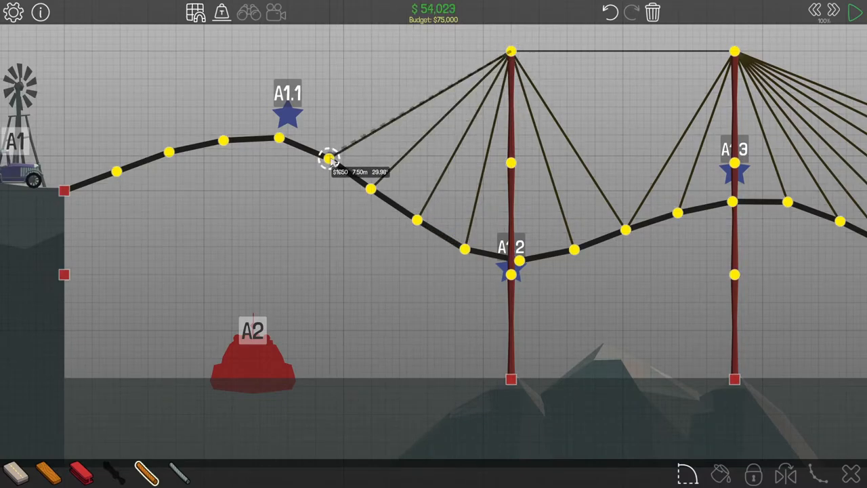
{"action": "left_click_drag", "start_coordinate": [329, 159], "coordinate": [511, 50]}
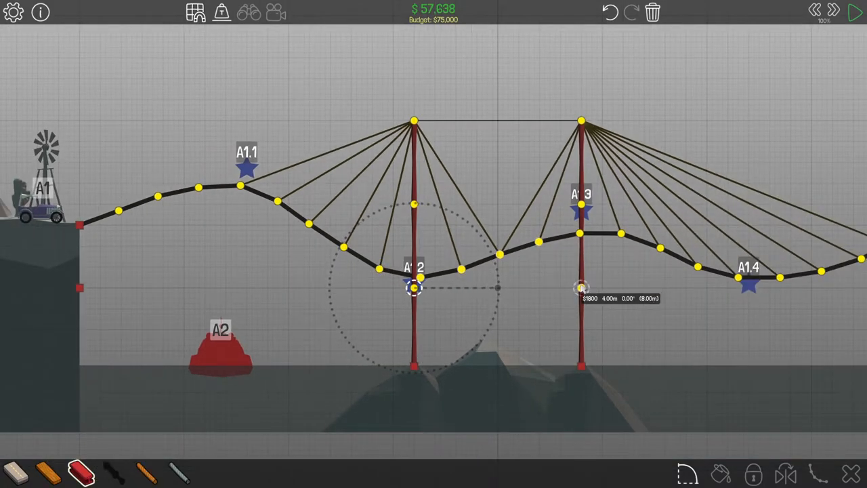
{"action": "left_click_drag", "start_coordinate": [413, 287], "coordinate": [581, 288]}
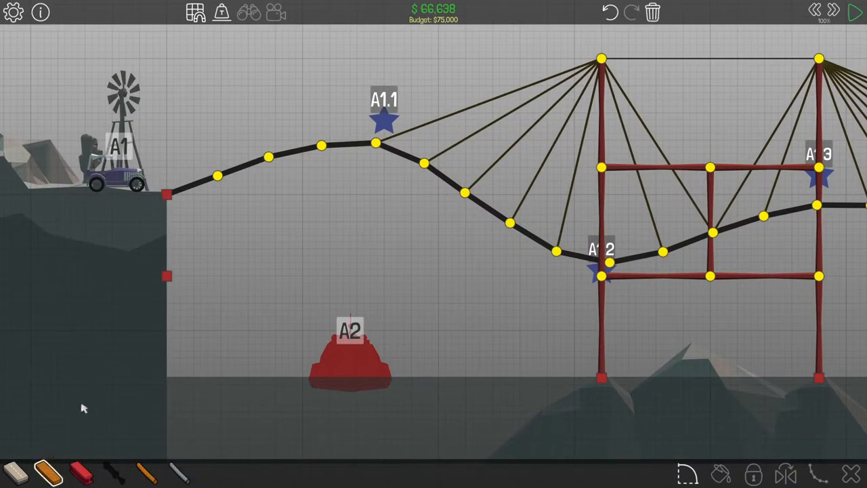
Brace the road below A1.1 with wooden struts down to the lower left cliff anchor.
{"action": "left_click", "coordinate": [376, 142]}
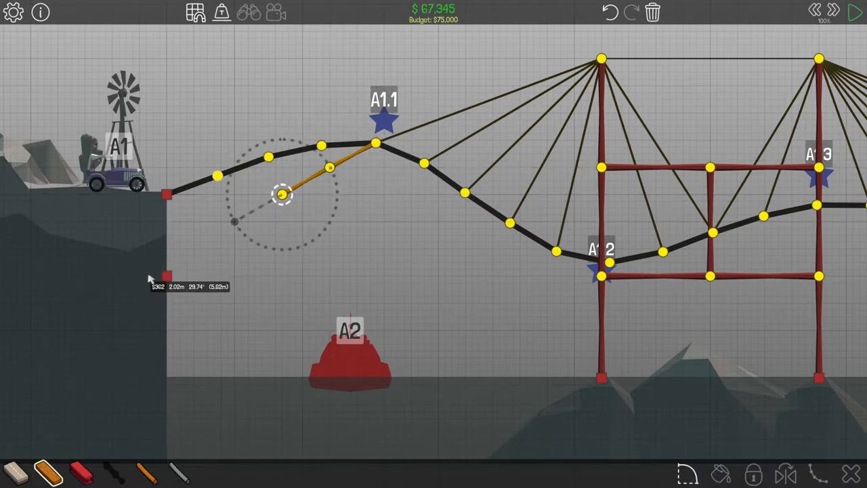
{"action": "left_click_drag", "start_coordinate": [281, 195], "coordinate": [234, 222]}
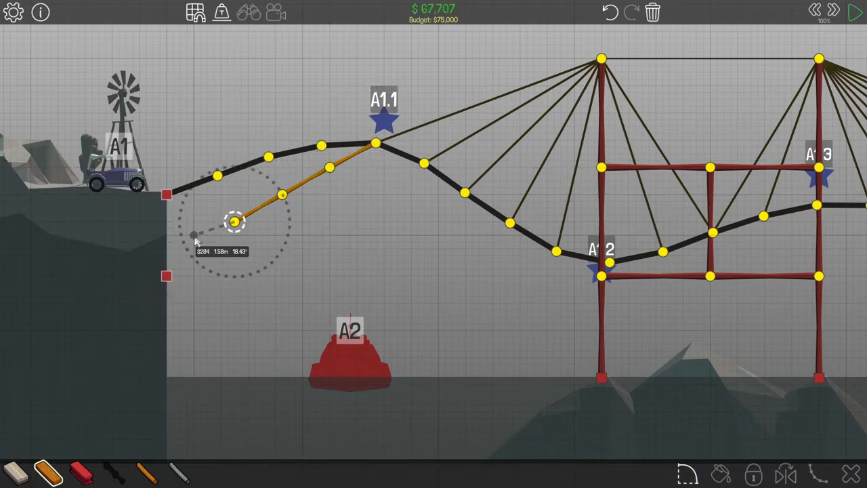
{"action": "left_click_drag", "start_coordinate": [234, 222], "coordinate": [166, 274]}
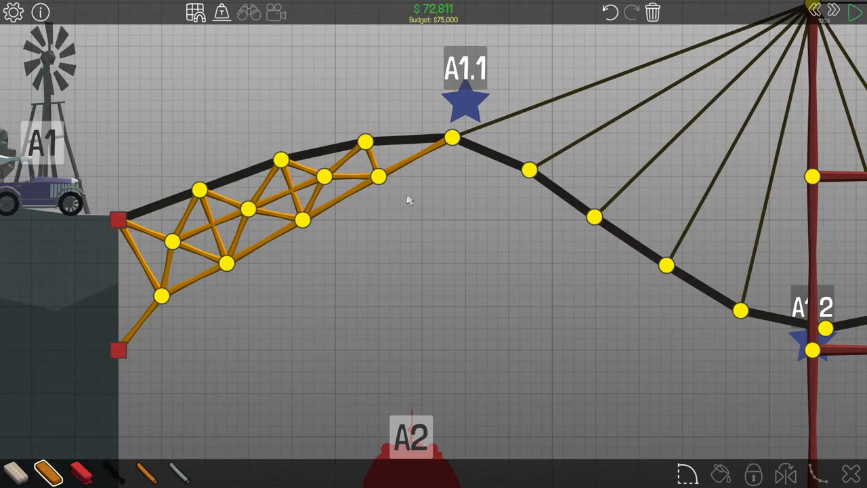
{"action": "left_click", "coordinate": [855, 12]}
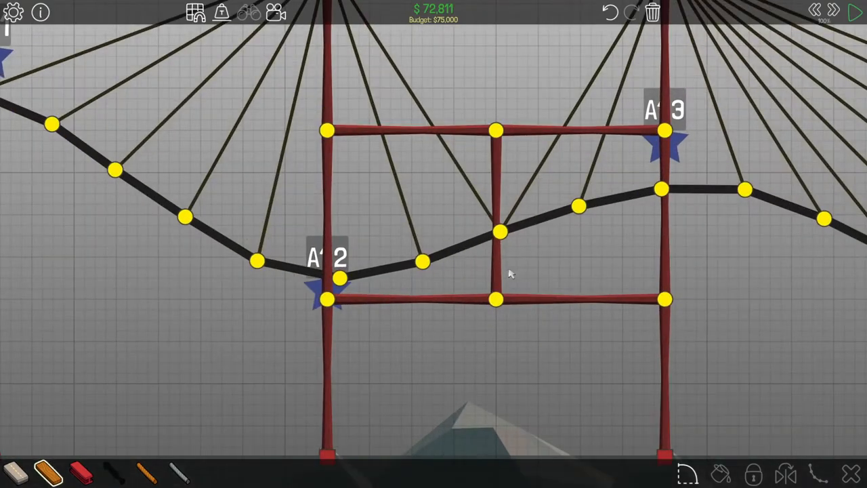
Pull the cross-beam middle joints inward and add diagonal steel X-braces between the towers.
{"action": "left_click_drag", "start_coordinate": [498, 129], "coordinate": [498, 152]}
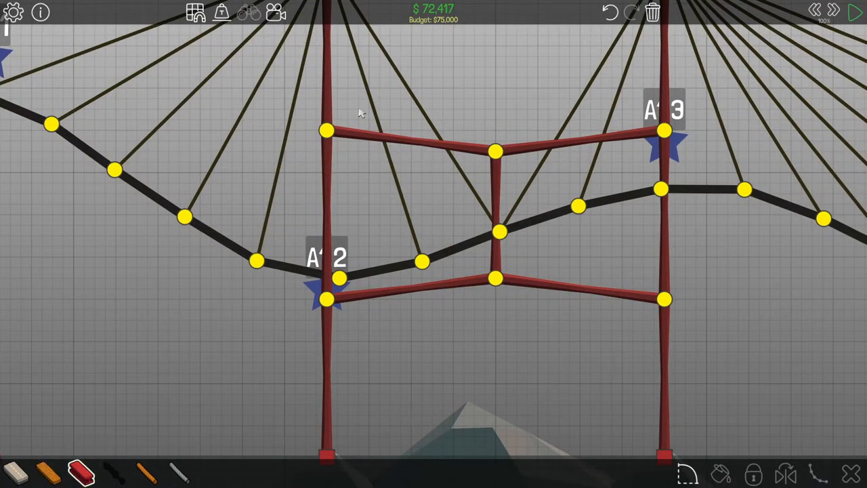
{"action": "left_click", "coordinate": [855, 12]}
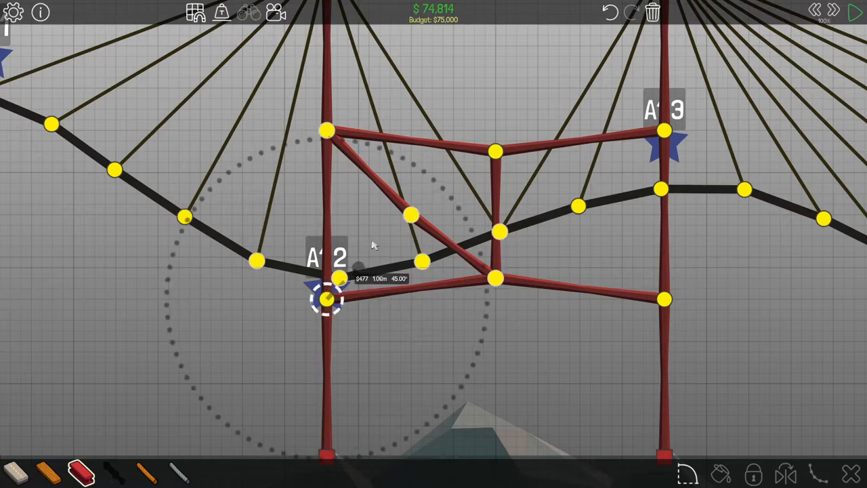
{"action": "left_click", "coordinate": [856, 11]}
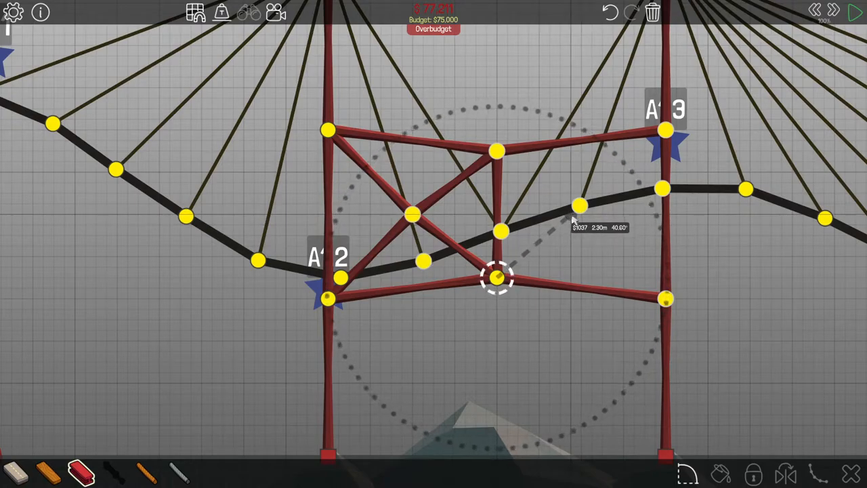
{"action": "left_click_drag", "start_coordinate": [498, 278], "coordinate": [498, 149]}
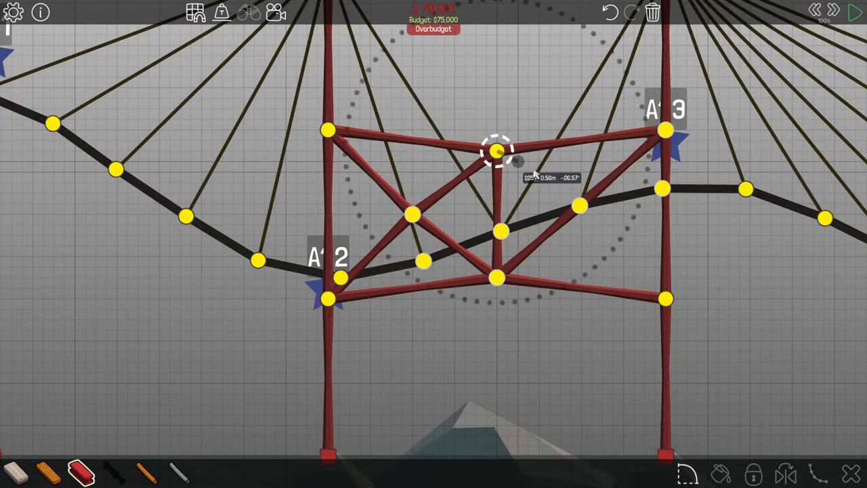
{"action": "left_click_drag", "start_coordinate": [498, 149], "coordinate": [664, 298]}
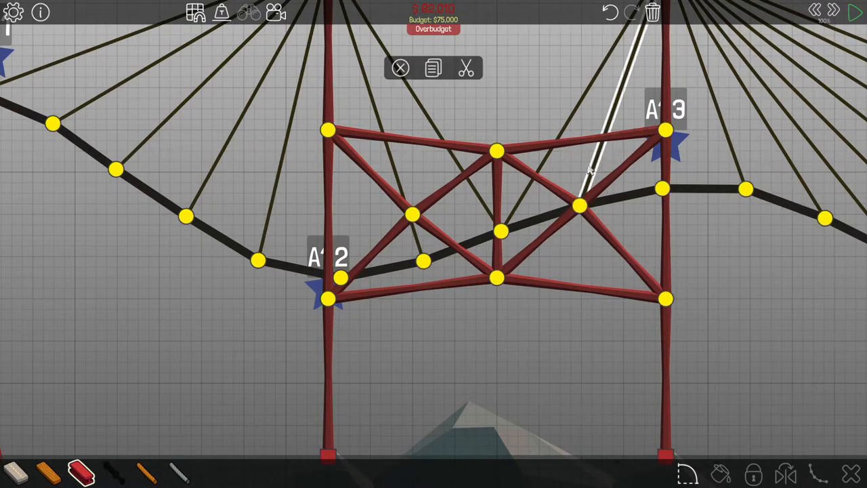
{"action": "left_click", "coordinate": [855, 11]}
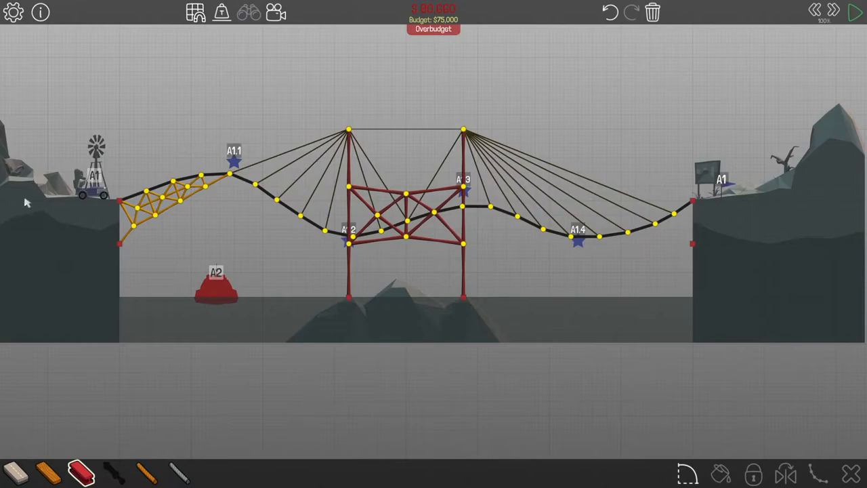
{"action": "mouse_move", "coordinate": [66, 456]}
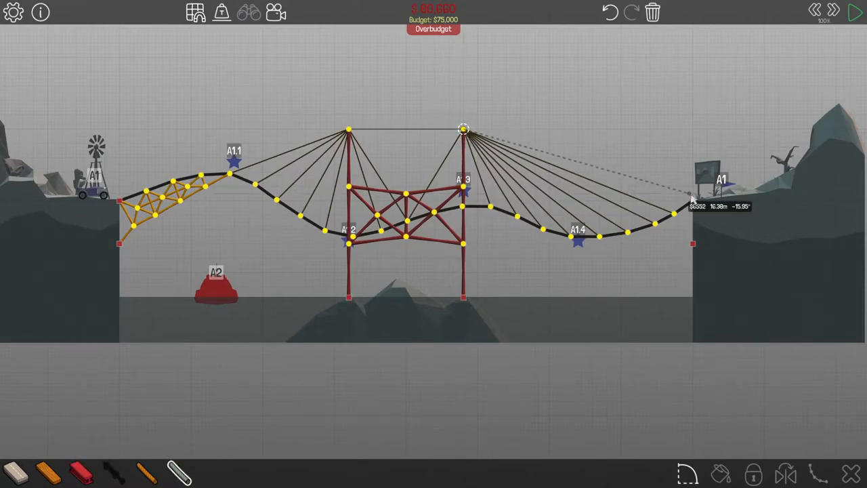
Run rope stays from the right tower to the right bank and the left tower to the left bank.
{"action": "left_click", "coordinate": [856, 13]}
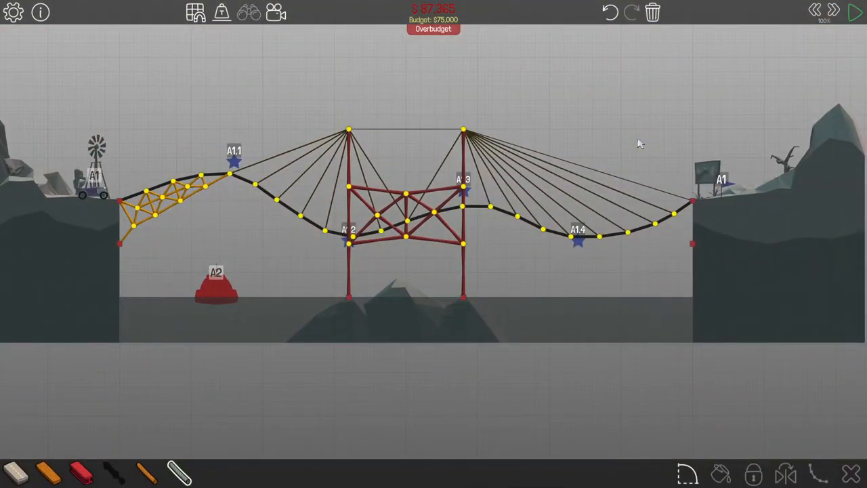
{"action": "mouse_move", "coordinate": [115, 203]}
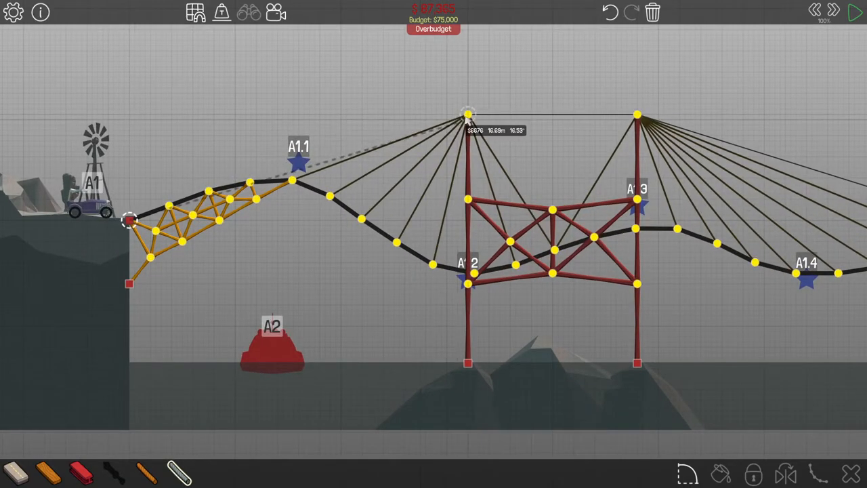
{"action": "left_click", "coordinate": [856, 12]}
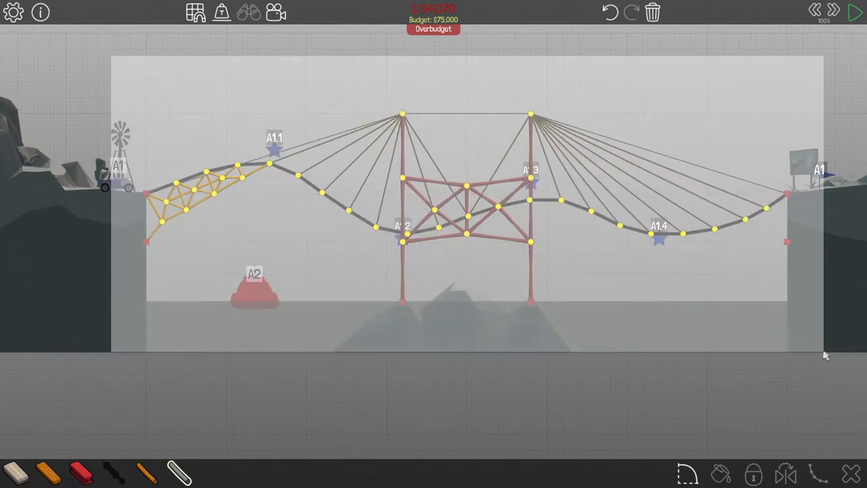
Delete the entire bridge with the trash can, resetting the cost to $0.
{"action": "left_click", "coordinate": [652, 12]}
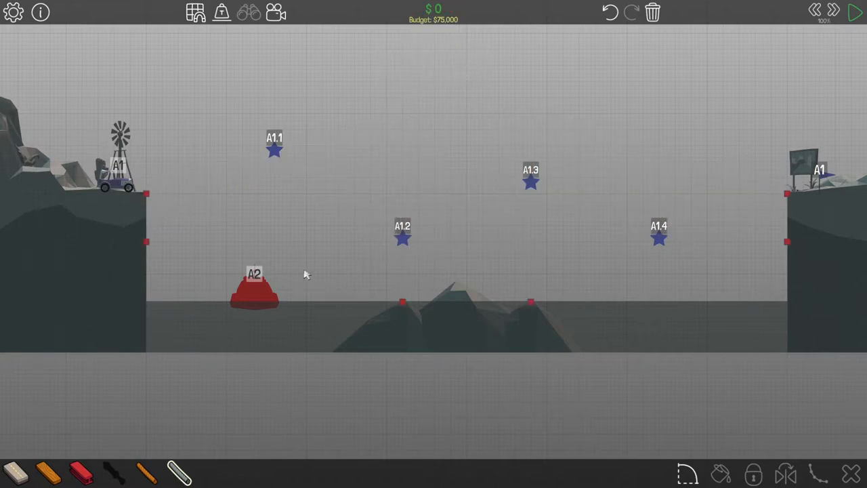
{"action": "mouse_move", "coordinate": [275, 283]}
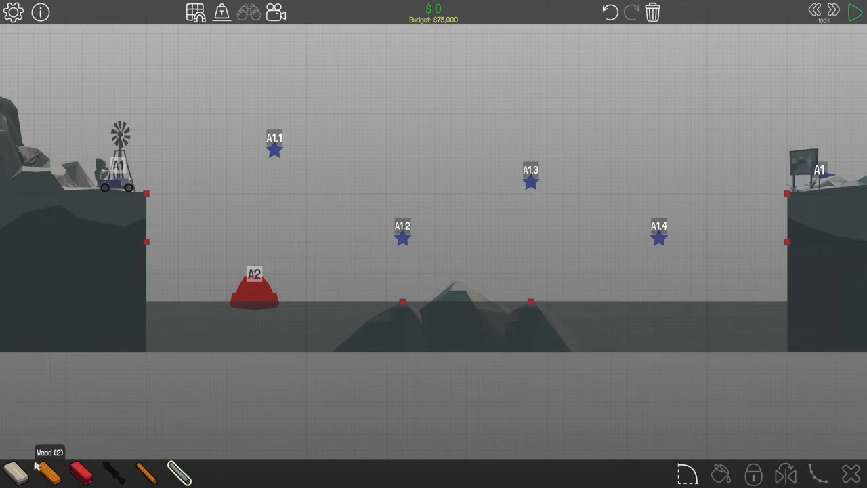
{"action": "mouse_move", "coordinate": [78, 472]}
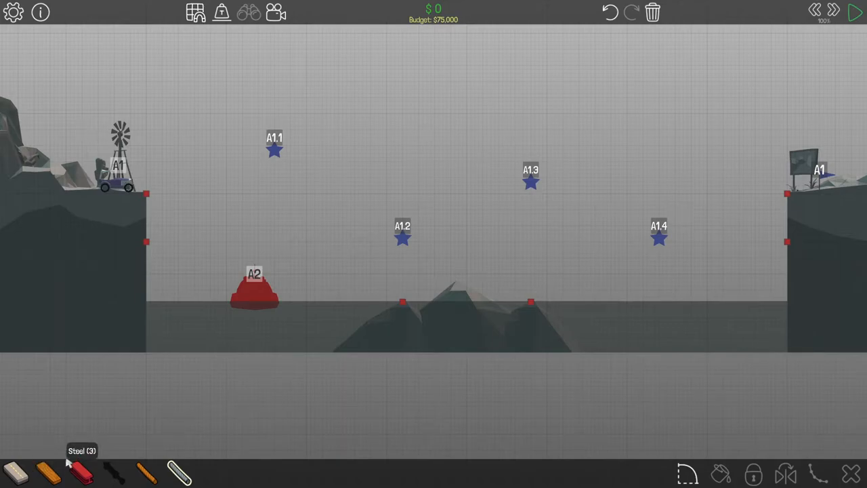
{"action": "mouse_move", "coordinate": [280, 41]}
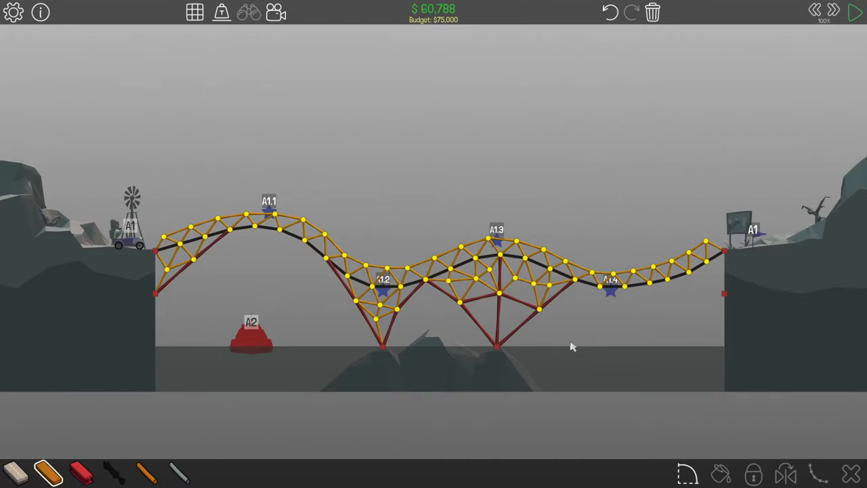
Advance to the next level, which has an $84,000 budget.
{"action": "left_click", "coordinate": [855, 12]}
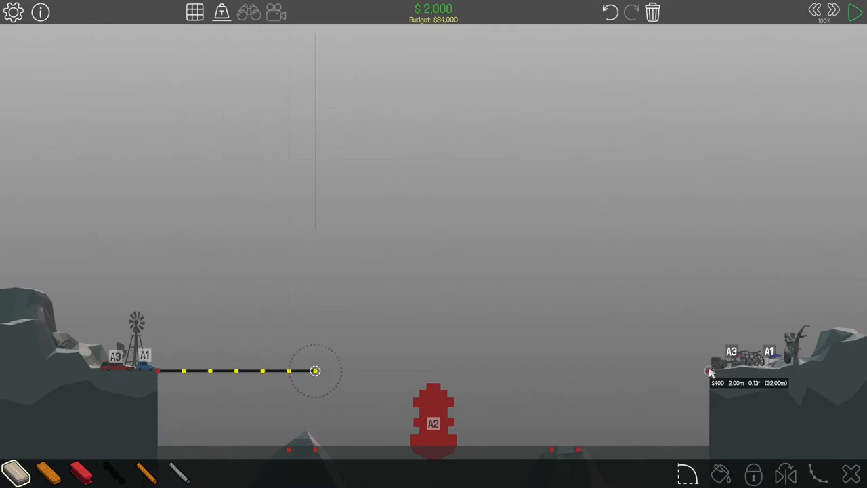
Extend the straight road deck across to the right bank.
{"action": "left_click_drag", "start_coordinate": [315, 371], "coordinate": [630, 371]}
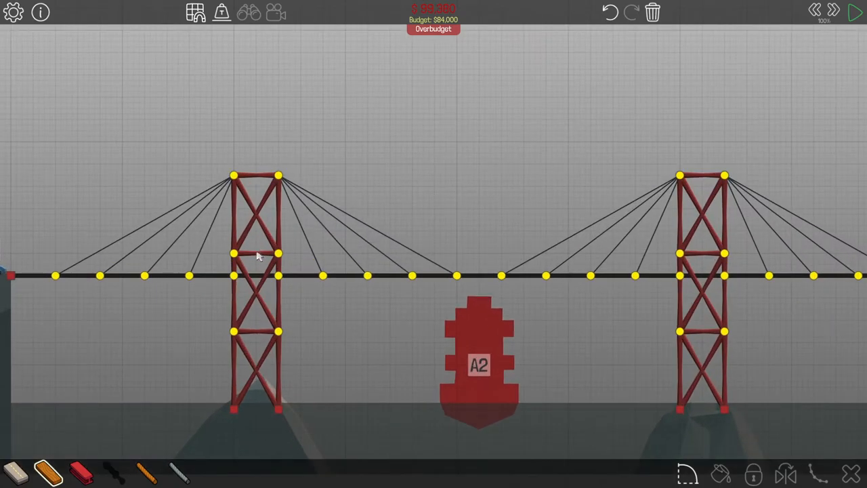
Replace both towers' steel diagonals with wood and run the test, completing at $84,140.
{"action": "left_click", "coordinate": [704, 254]}
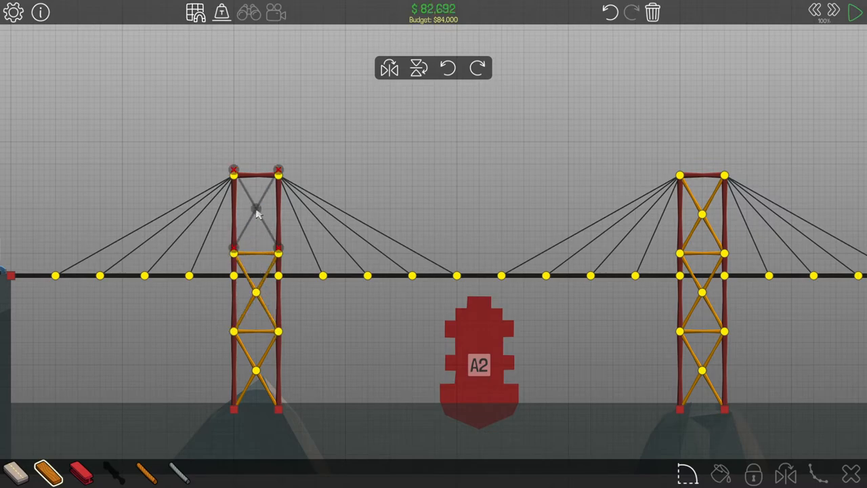
{"action": "left_click", "coordinate": [856, 12]}
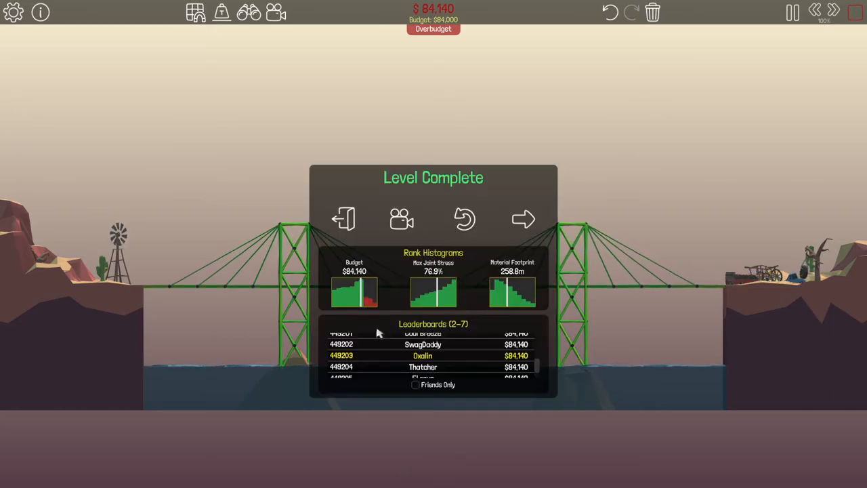
{"action": "mouse_move", "coordinate": [483, 324]}
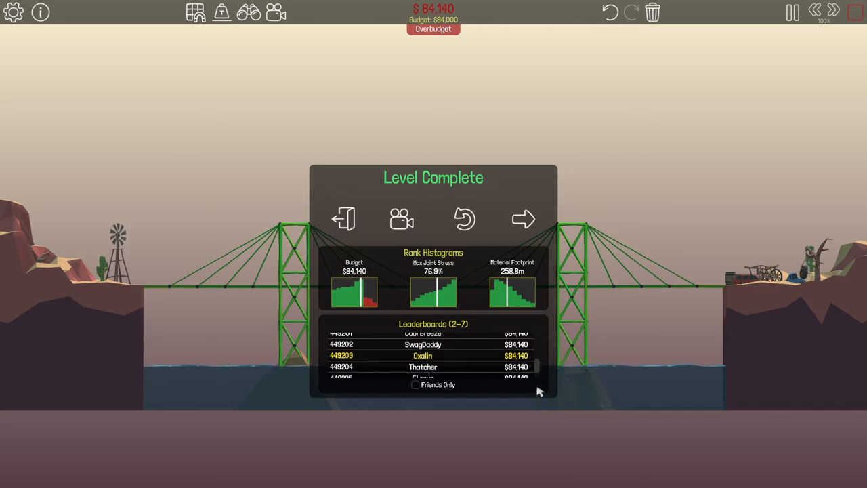
{"action": "mouse_move", "coordinate": [420, 266]}
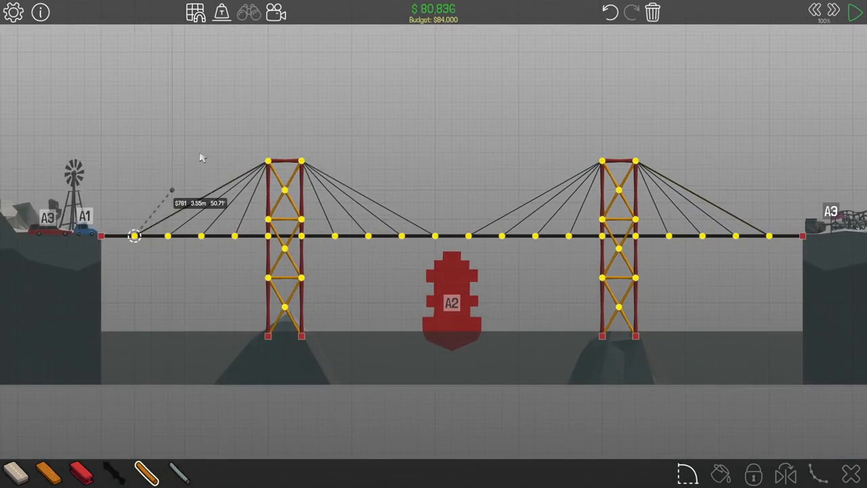
Test the bridge, rework the rope cables, and retest to pass at $74,196.
{"action": "left_click", "coordinate": [856, 13]}
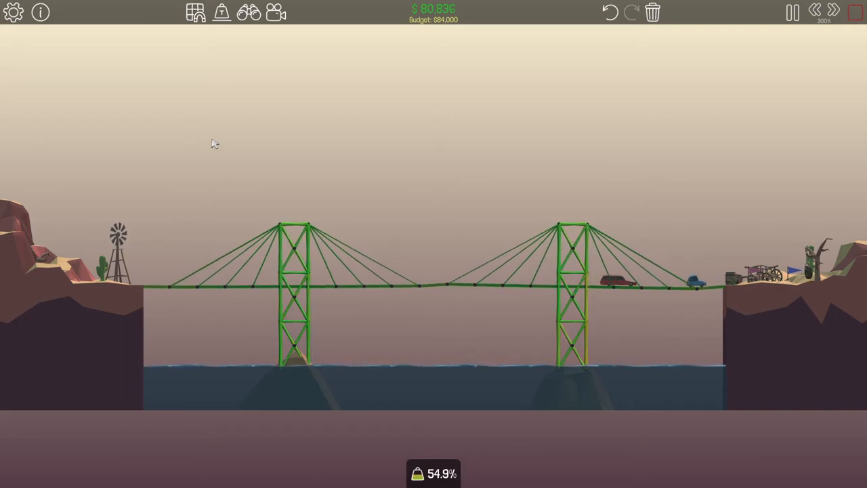
{"action": "left_click", "coordinate": [855, 13]}
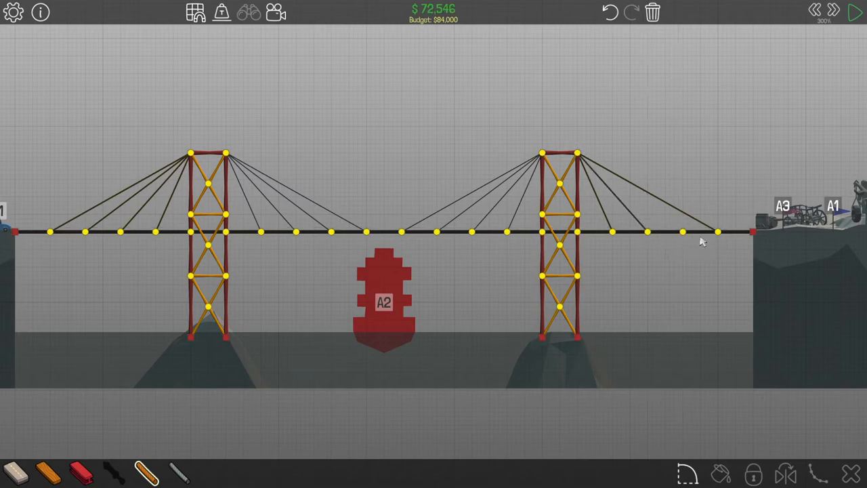
{"action": "left_click", "coordinate": [855, 12]}
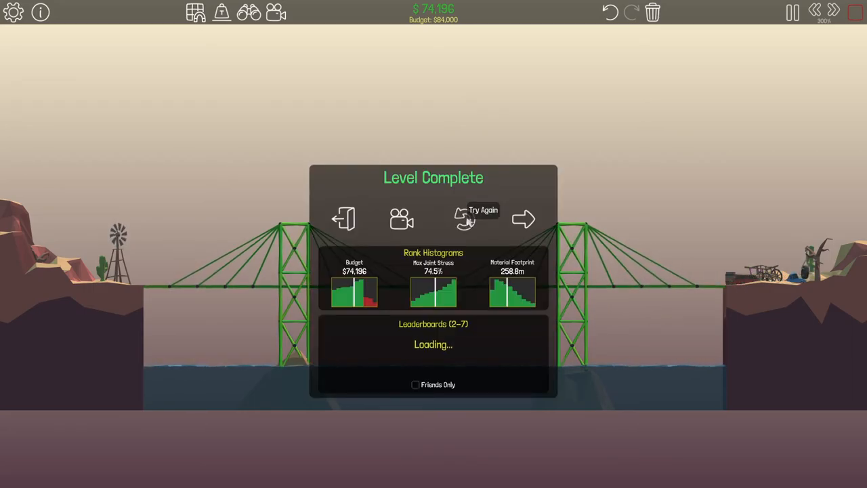
Redraw ropes from deck to tower tops, pass at $70,256, then return to editing.
{"action": "left_click", "coordinate": [464, 218]}
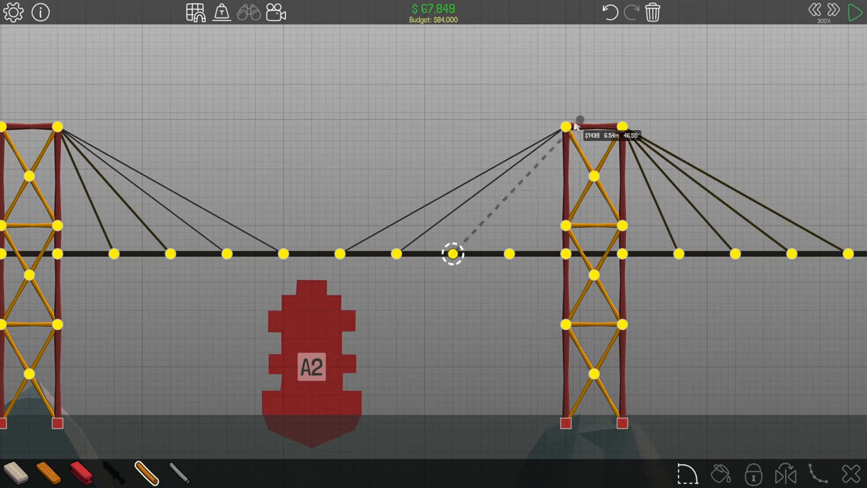
{"action": "left_click", "coordinate": [855, 12]}
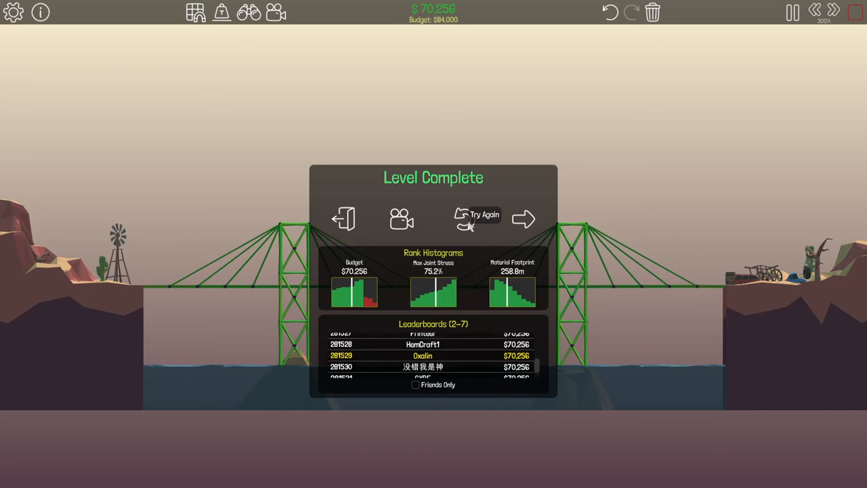
{"action": "left_click", "coordinate": [483, 218]}
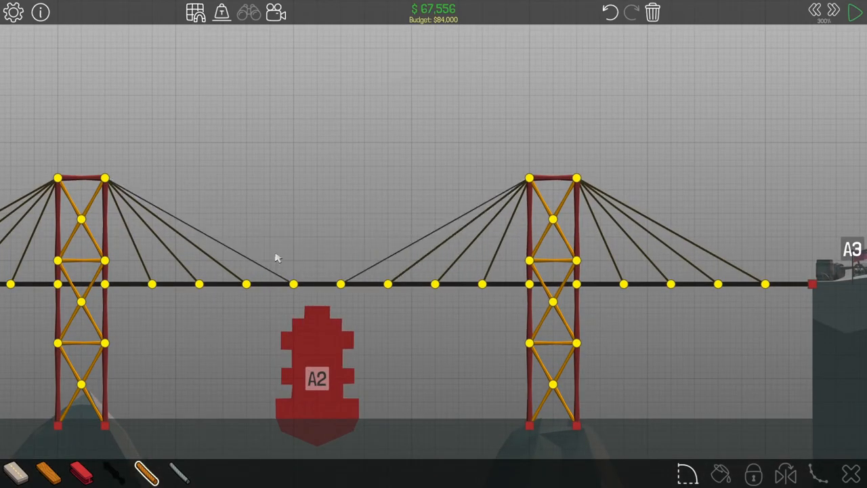
Swap tower-top beams for rope and delete a horizontal wood brace between test runs, reaching $61,892.
{"action": "left_click", "coordinate": [856, 12]}
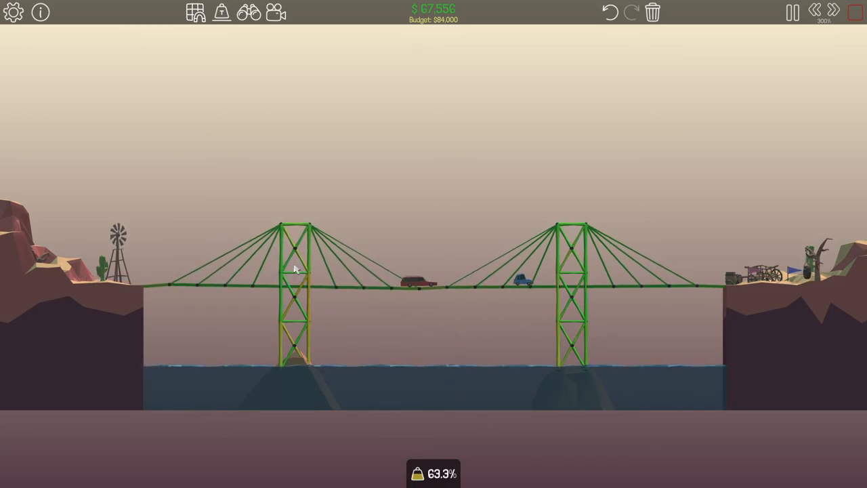
{"action": "left_click", "coordinate": [855, 12]}
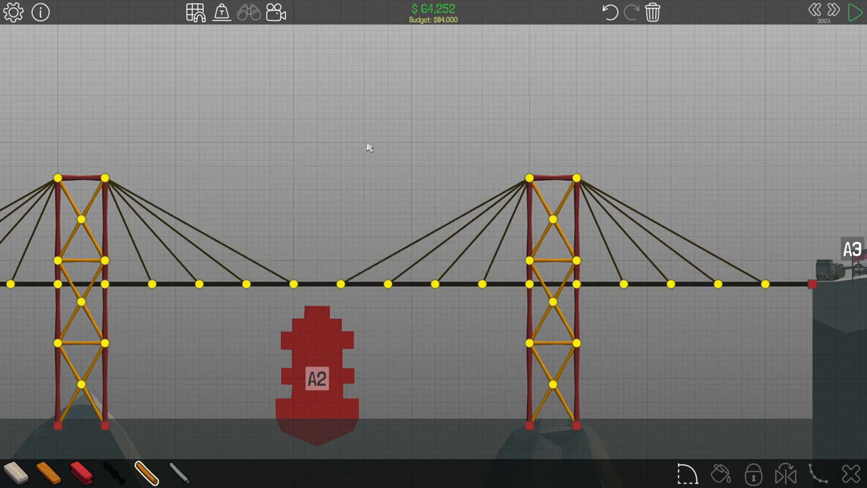
{"action": "left_click", "coordinate": [855, 12]}
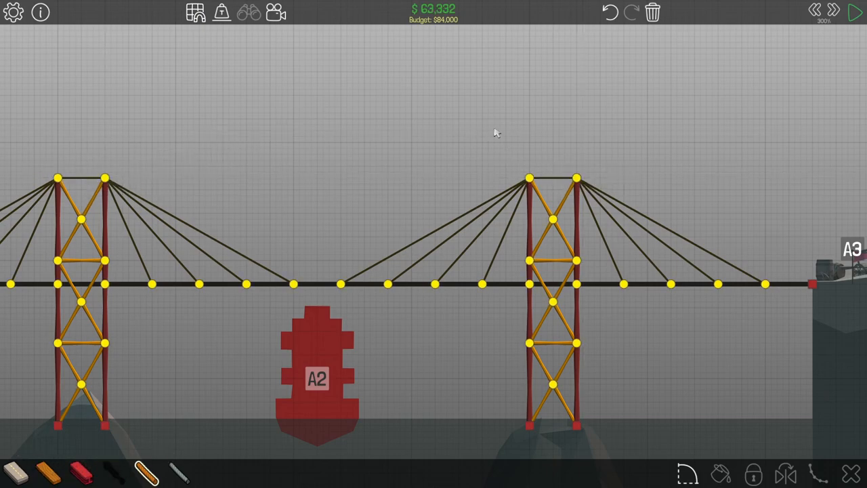
{"action": "left_click", "coordinate": [855, 12]}
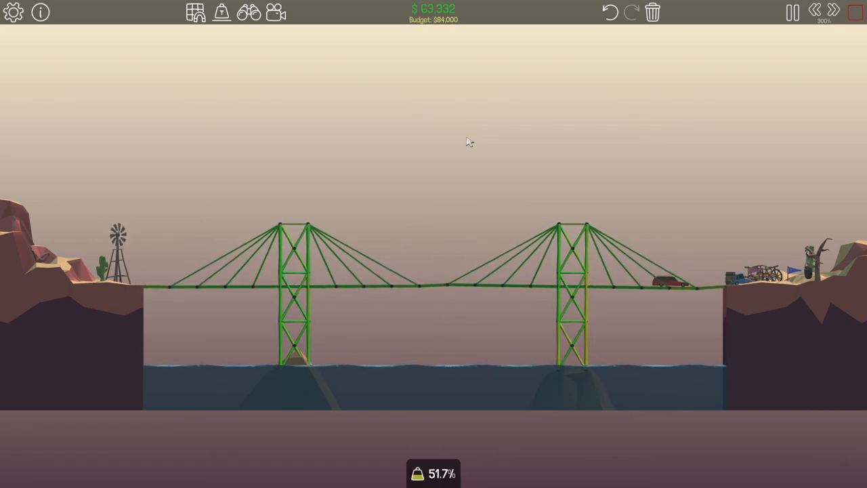
{"action": "left_click", "coordinate": [855, 12]}
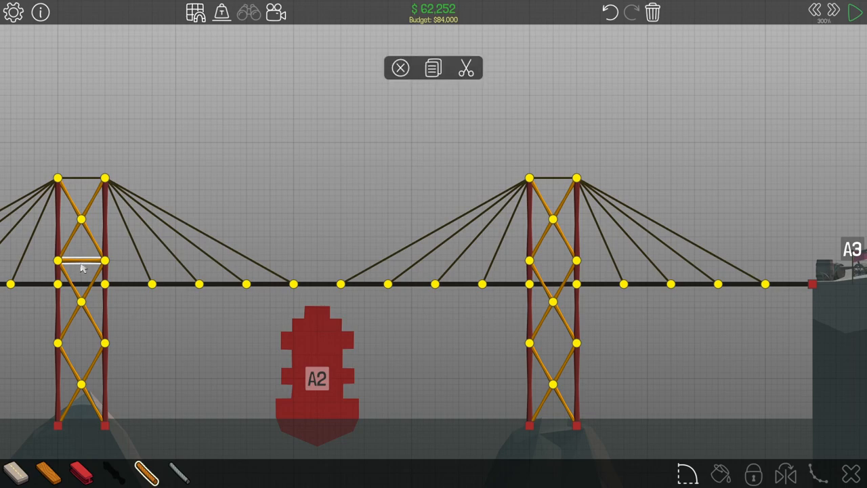
{"action": "left_click", "coordinate": [854, 12]}
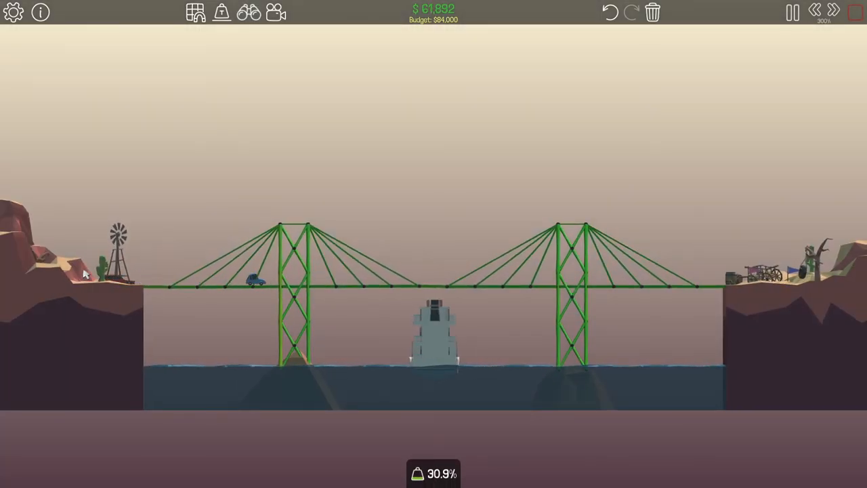